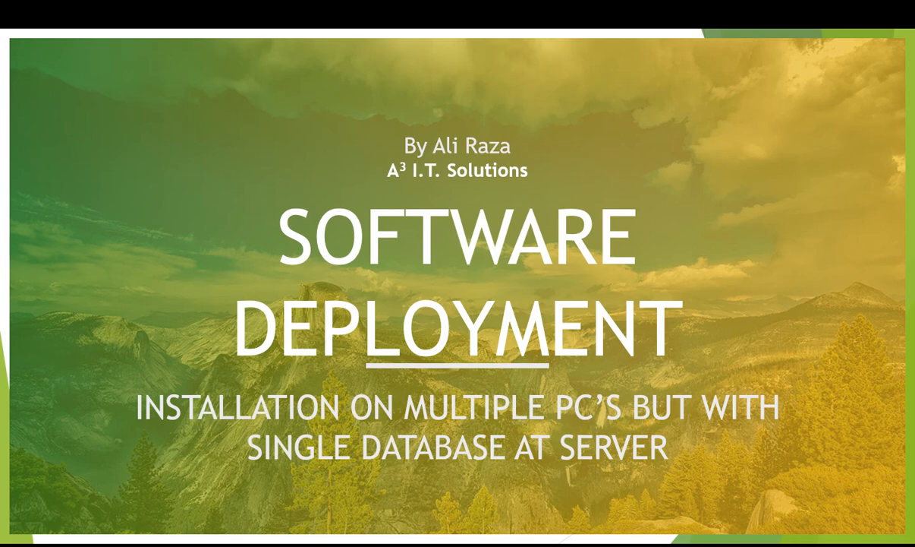
{"action": "mouse_move", "coordinate": [654, 179]}
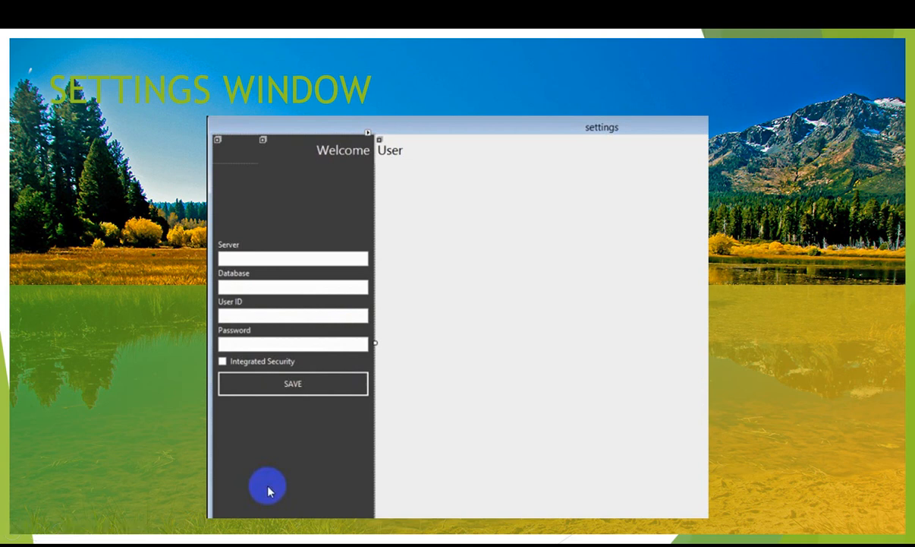
{"action": "mouse_move", "coordinate": [318, 277]}
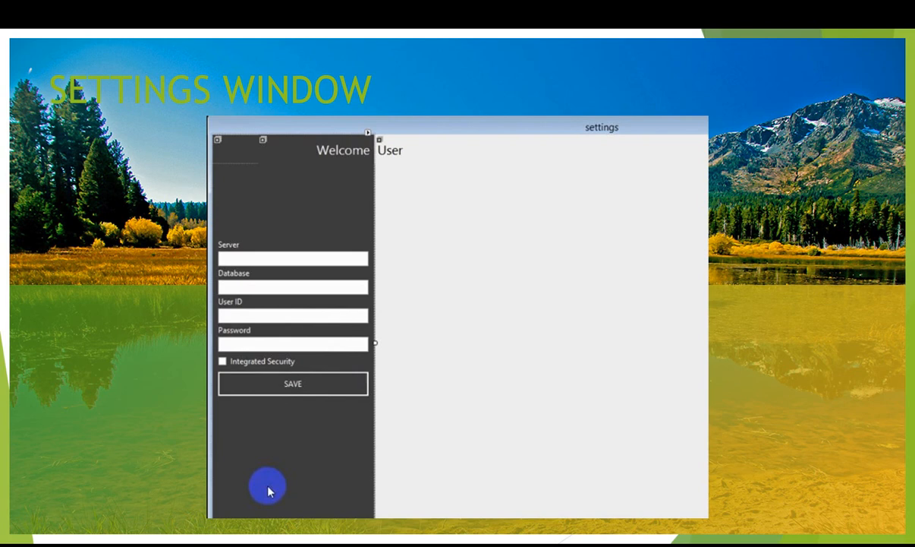
{"action": "mouse_move", "coordinate": [264, 264]}
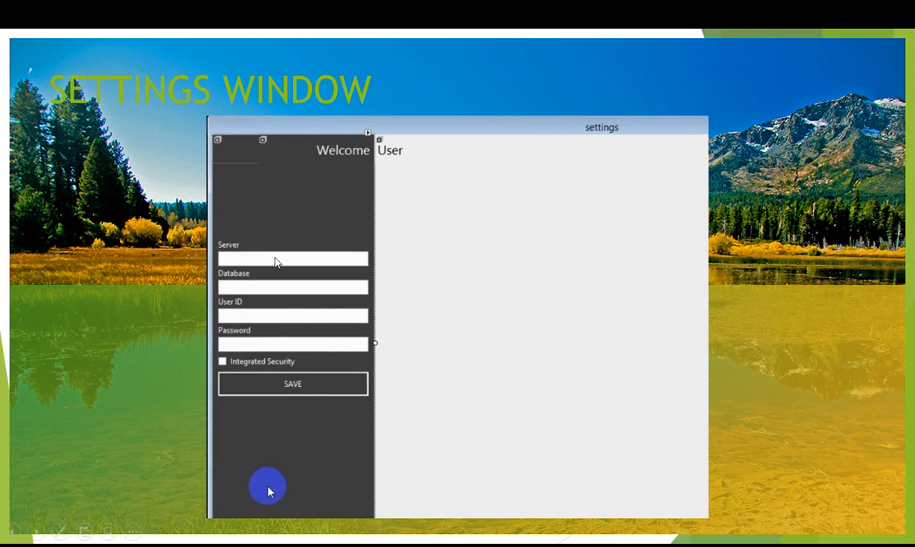
{"action": "mouse_move", "coordinate": [253, 322]}
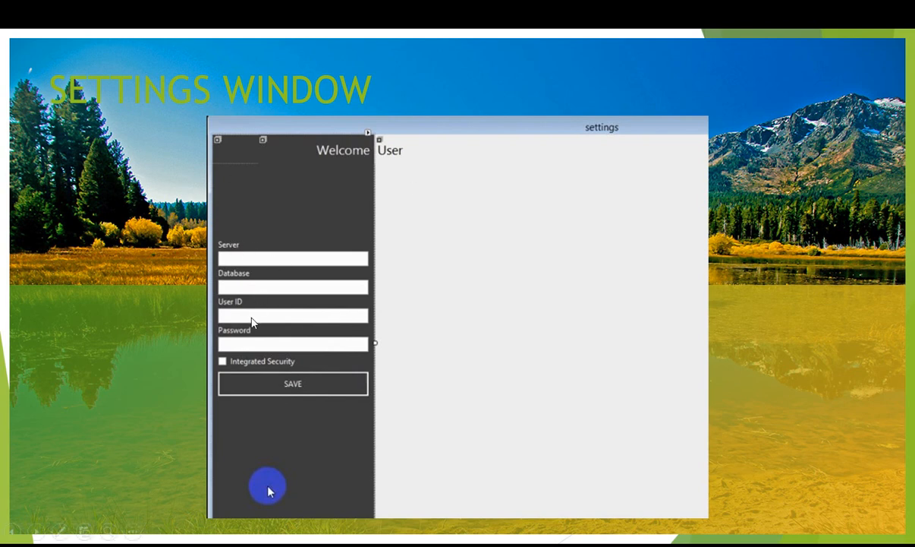
{"action": "mouse_move", "coordinate": [252, 349]}
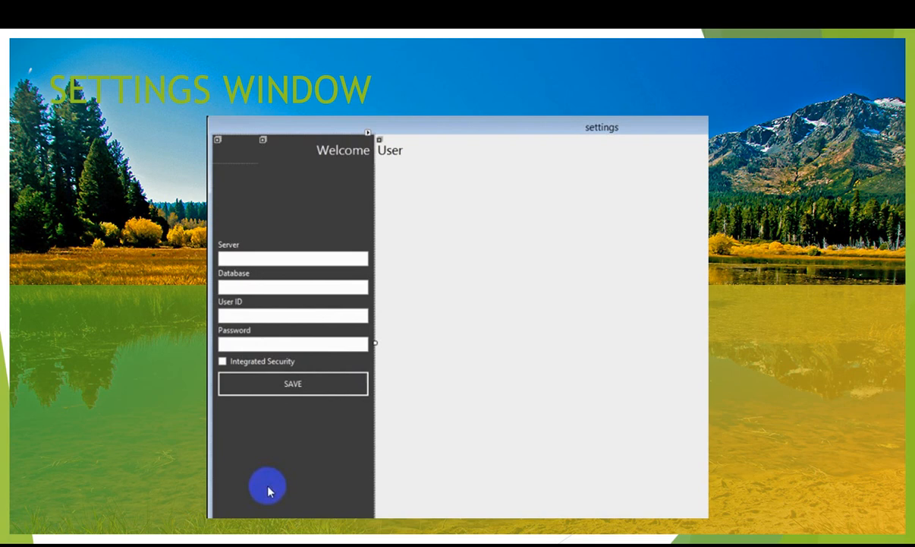
{"action": "mouse_move", "coordinate": [118, 296]}
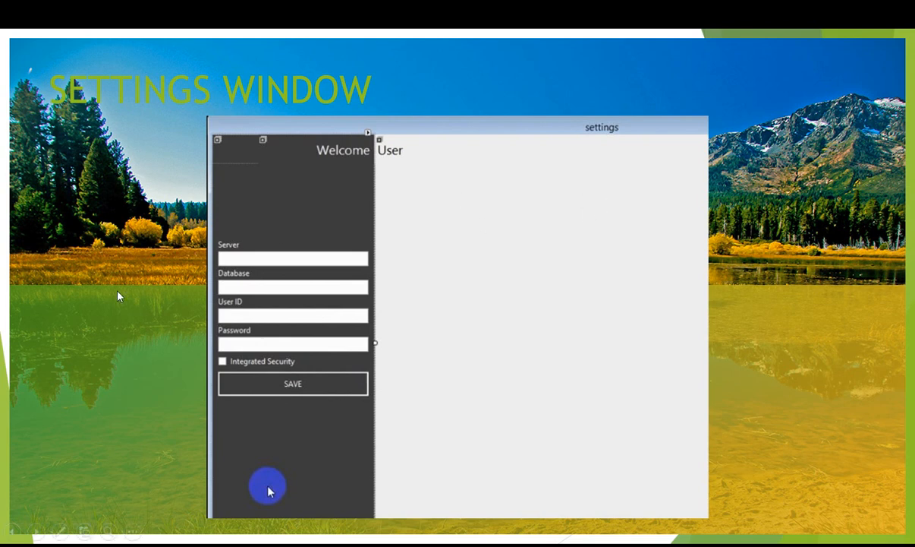
{"action": "mouse_move", "coordinate": [264, 276]}
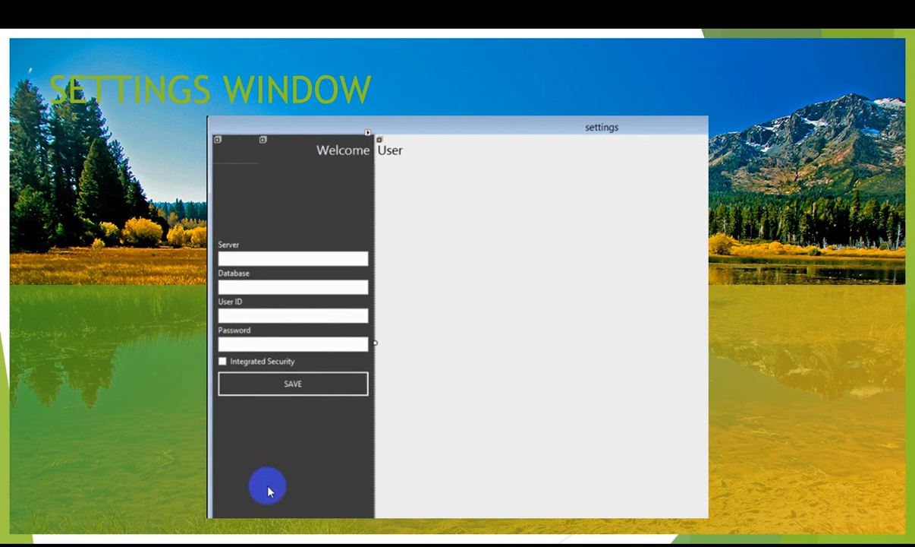
{"action": "mouse_move", "coordinate": [129, 418]}
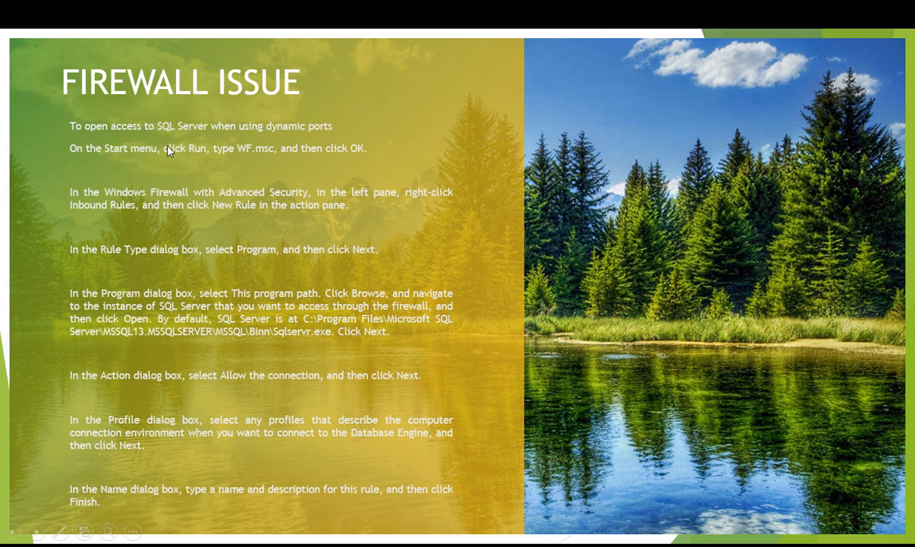
{"action": "mouse_move", "coordinate": [243, 158]}
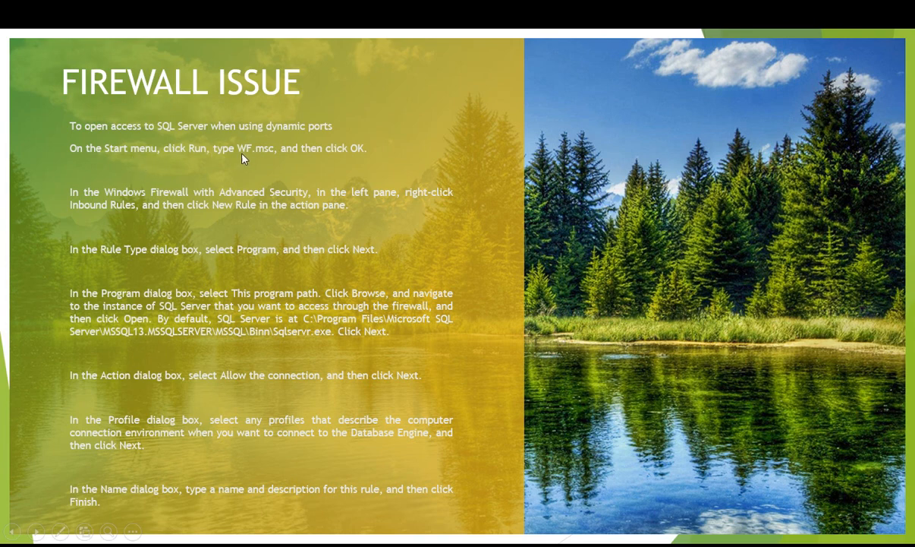
{"action": "mouse_move", "coordinate": [256, 155]}
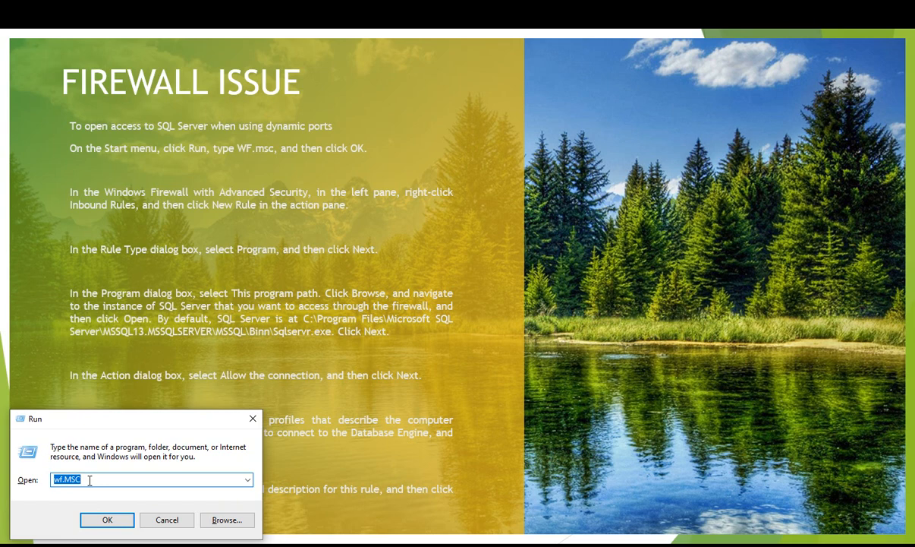
Launch the firewall console from Run and show the Inbound Rules list.
{"action": "left_click", "coordinate": [106, 519]}
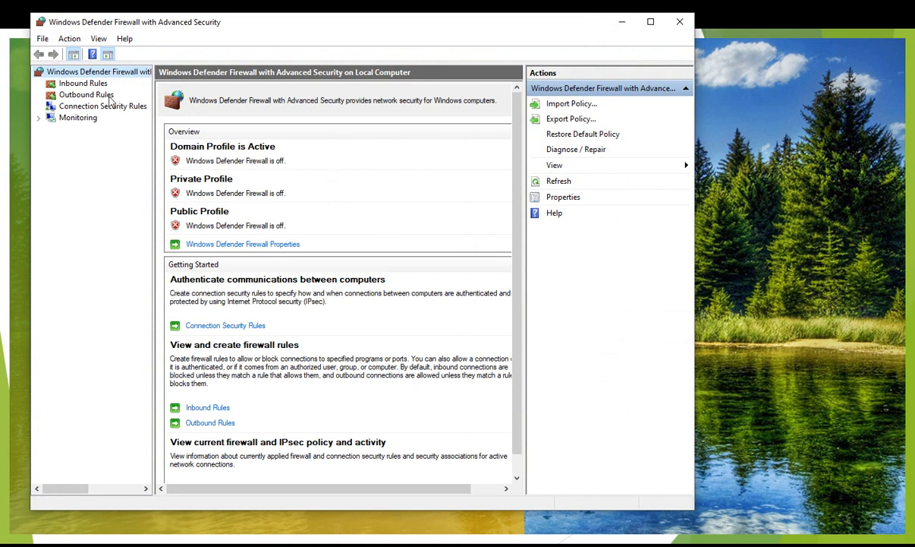
{"action": "mouse_move", "coordinate": [80, 128]}
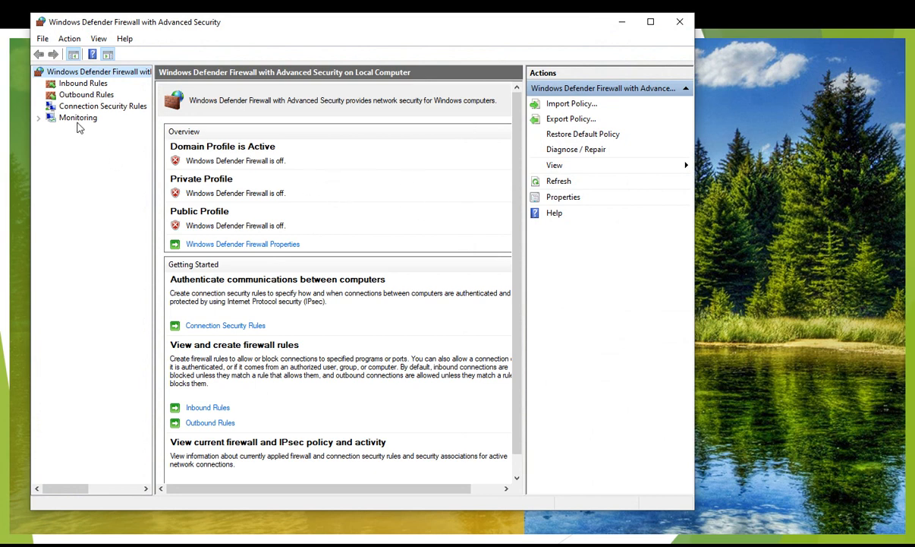
{"action": "left_click", "coordinate": [82, 82]}
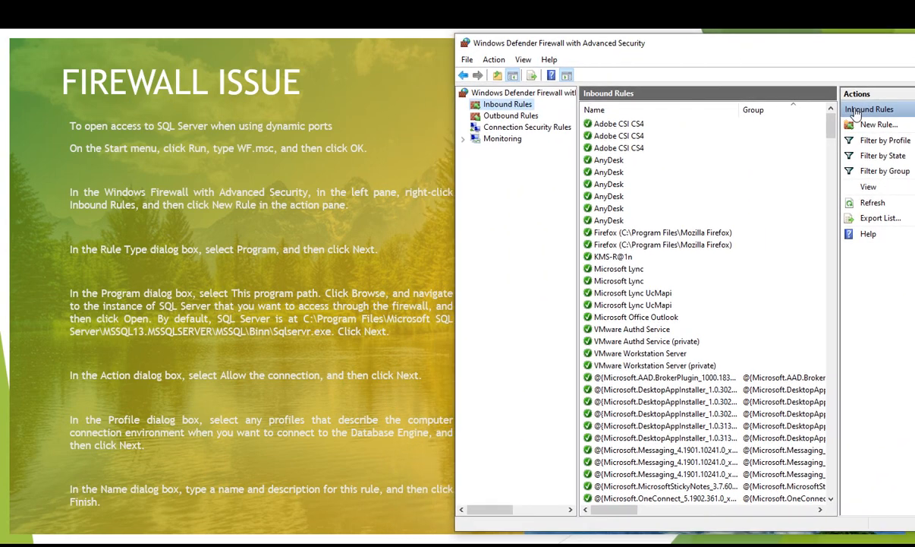
Start a new Program-type inbound rule and choose 'This program path'.
{"action": "left_click", "coordinate": [879, 125]}
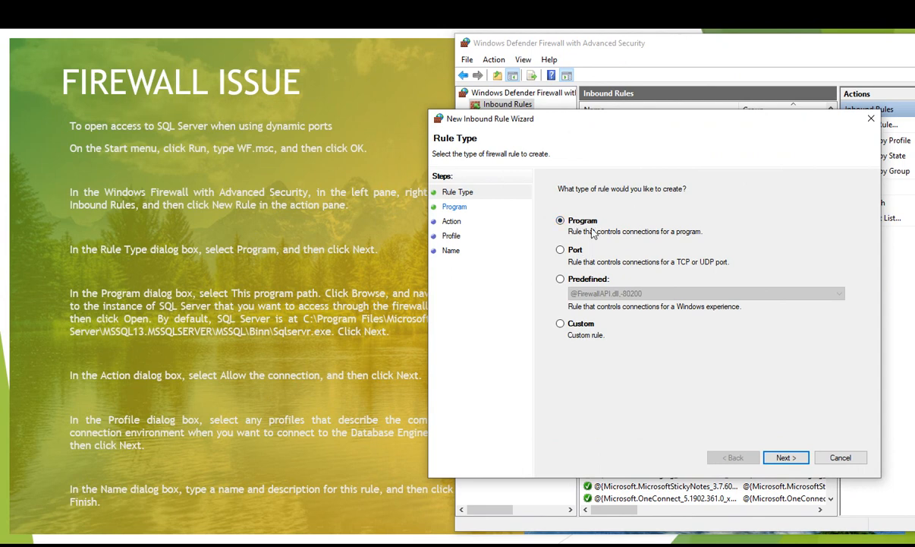
{"action": "mouse_move", "coordinate": [199, 257]}
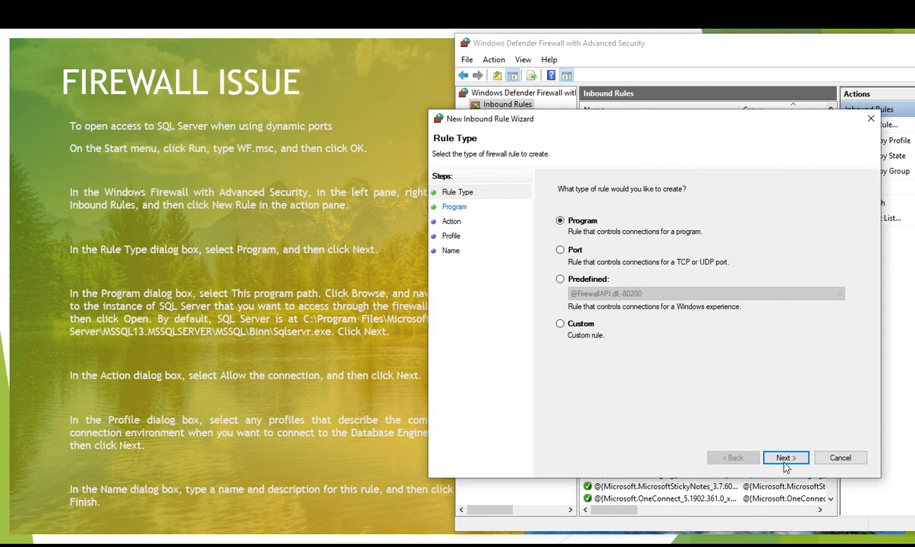
{"action": "left_click", "coordinate": [786, 457]}
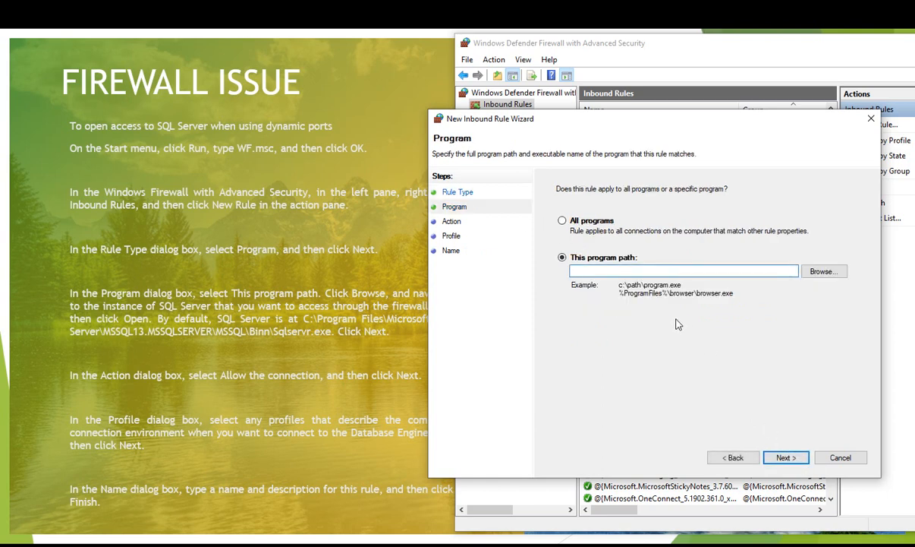
{"action": "left_click", "coordinate": [684, 270]}
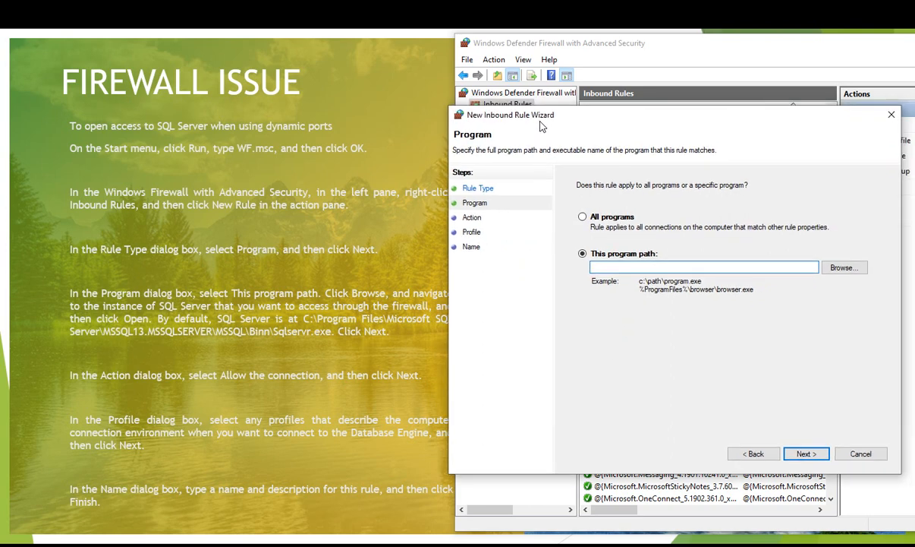
{"action": "mouse_move", "coordinate": [322, 340]}
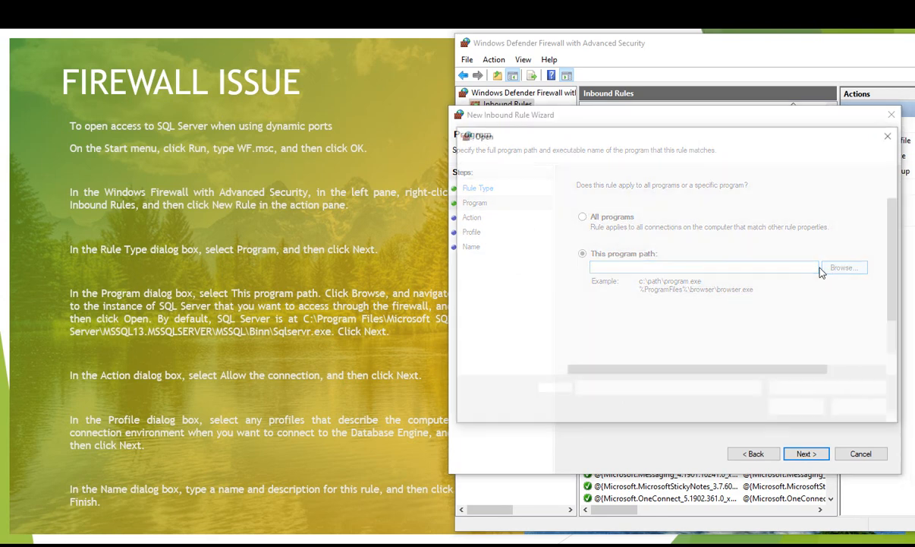
Browse to C:\Program Files\Microsoft SQL Server\MSSQL13.MSSQLSERVER\MSSQL\Binn and select sqlservr.exe as the rule's program.
{"action": "left_click", "coordinate": [844, 267]}
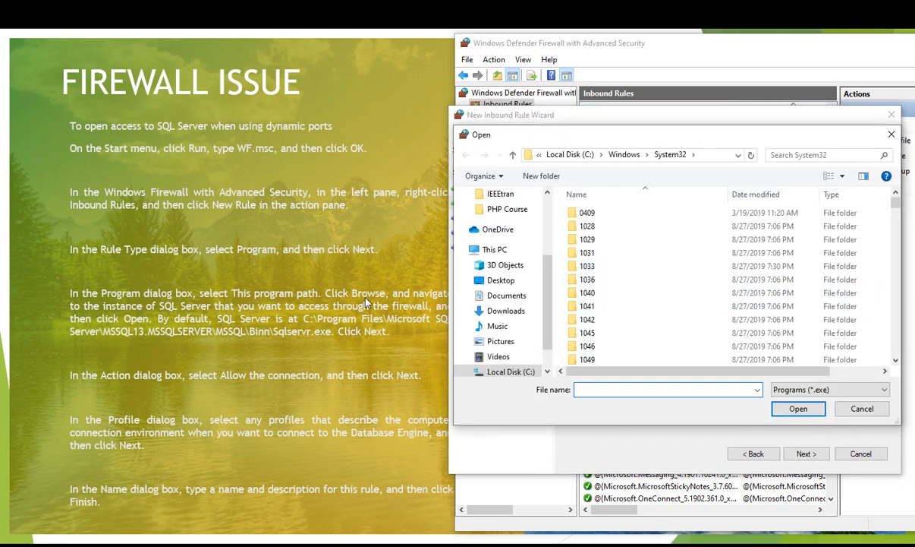
{"action": "left_click", "coordinate": [664, 155]}
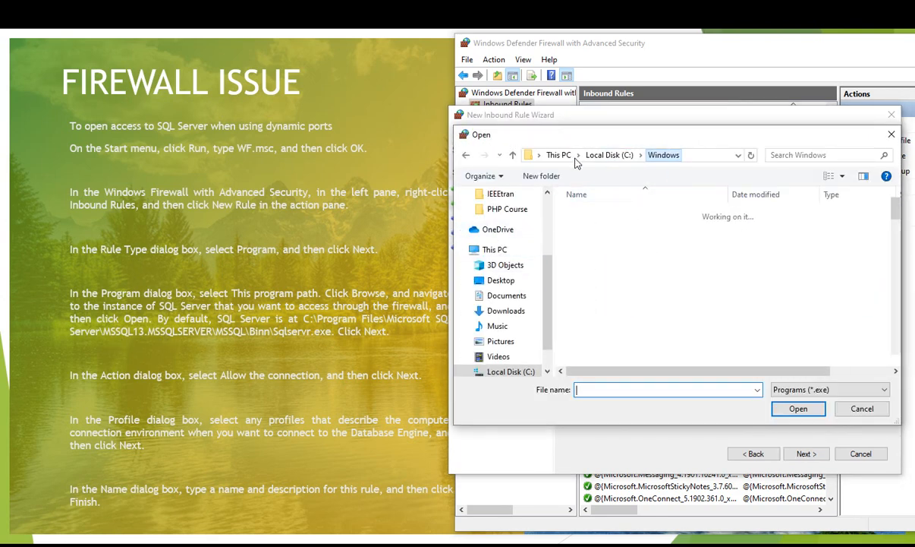
{"action": "left_click", "coordinate": [609, 155]}
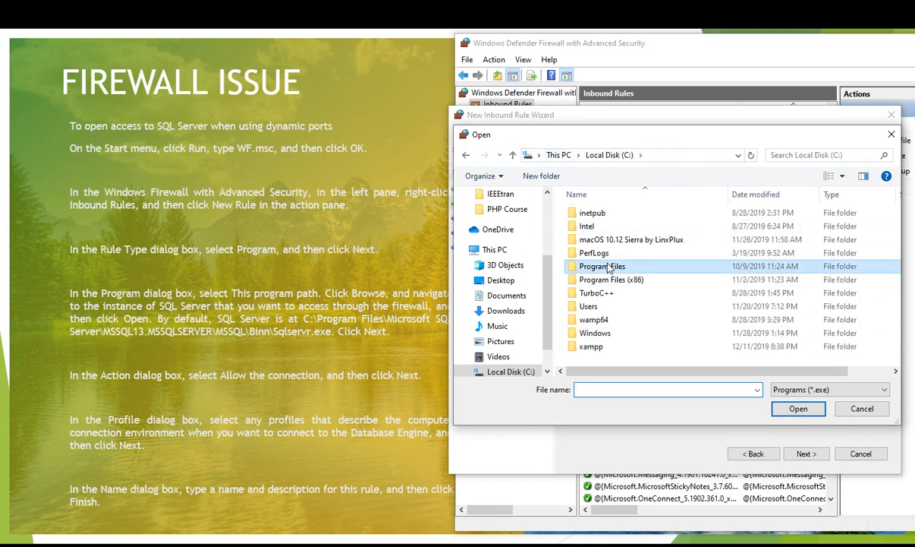
{"action": "double_click", "coordinate": [601, 265]}
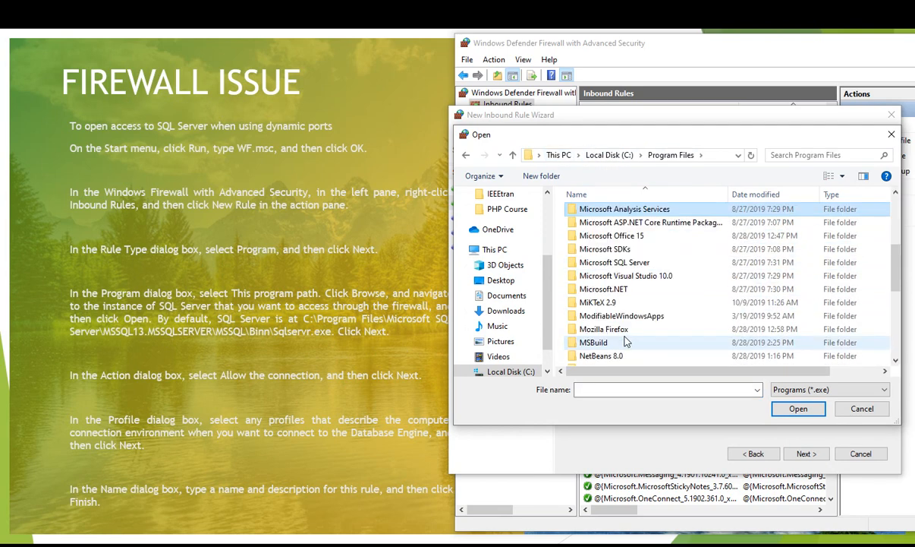
{"action": "double_click", "coordinate": [615, 261]}
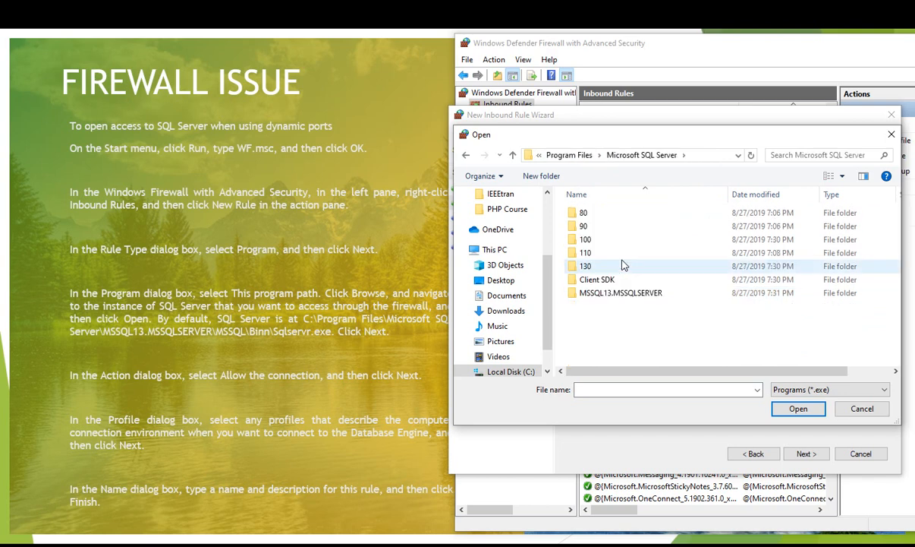
{"action": "mouse_move", "coordinate": [615, 291]}
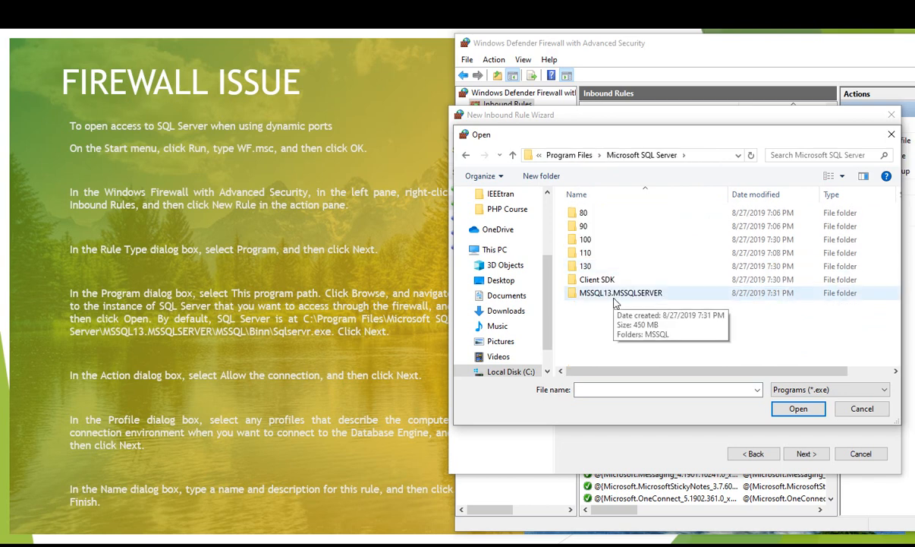
{"action": "double_click", "coordinate": [619, 291]}
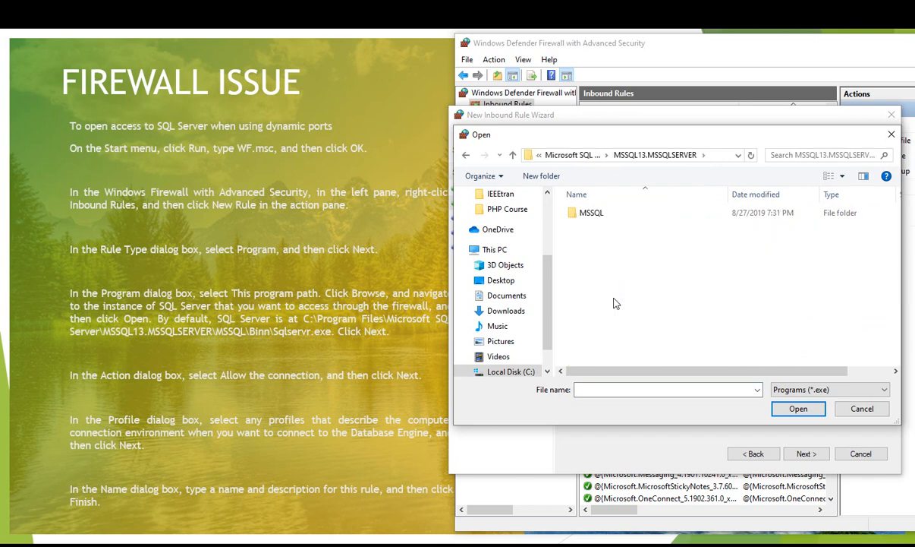
{"action": "double_click", "coordinate": [592, 213]}
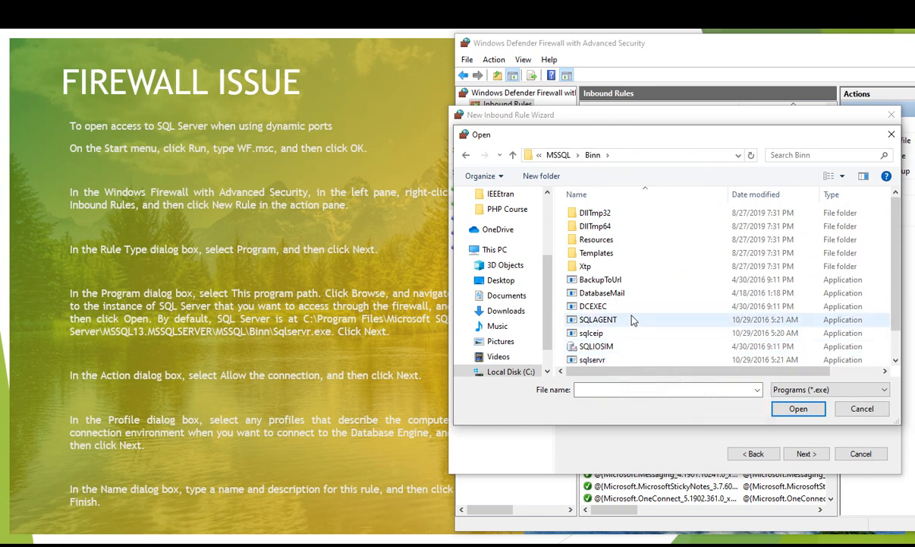
{"action": "mouse_move", "coordinate": [592, 358]}
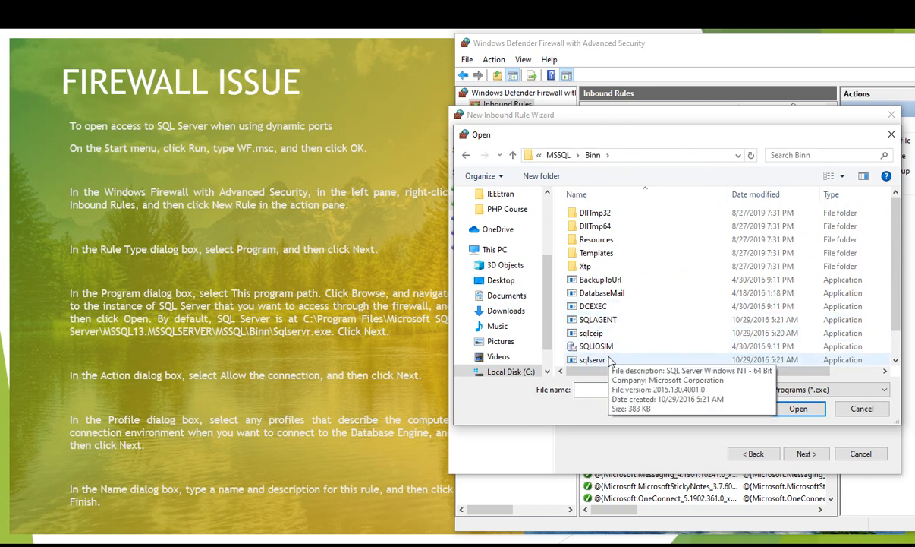
{"action": "left_click", "coordinate": [592, 358]}
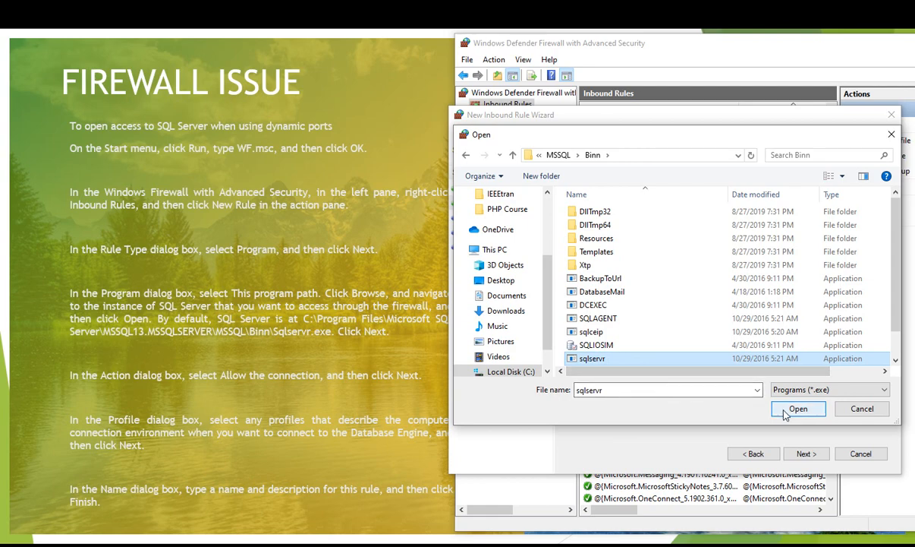
{"action": "left_click", "coordinate": [799, 408]}
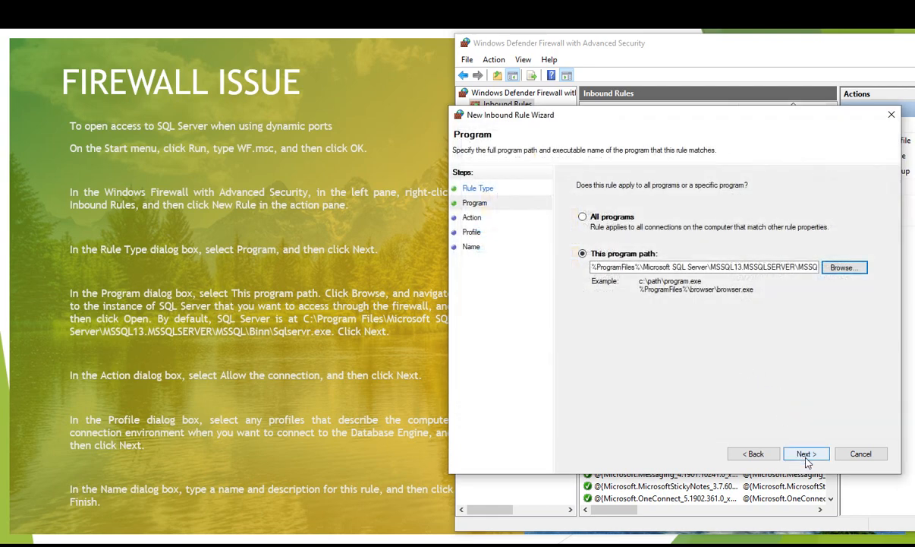
Keep 'Allow the connection' and reach the Profile step with Domain, Private and Public ticked.
{"action": "left_click", "coordinate": [807, 453]}
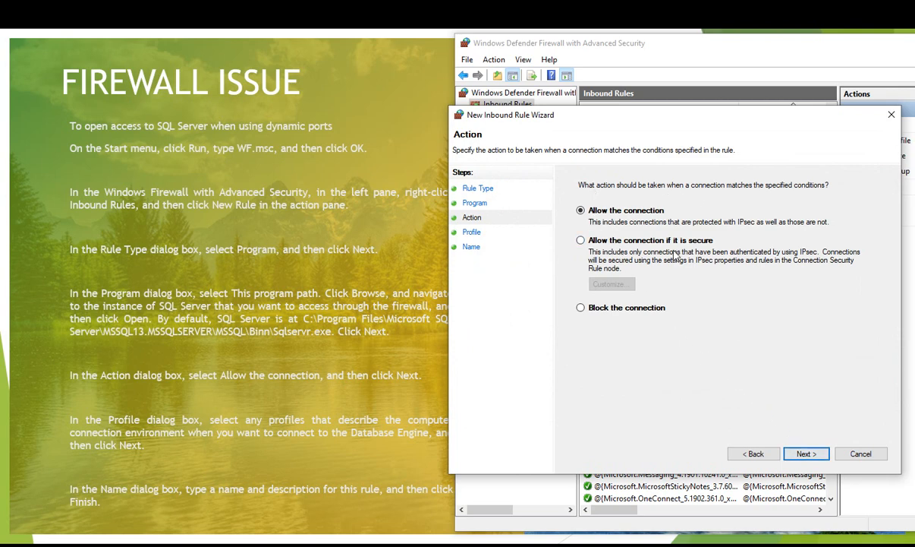
{"action": "mouse_move", "coordinate": [674, 252]}
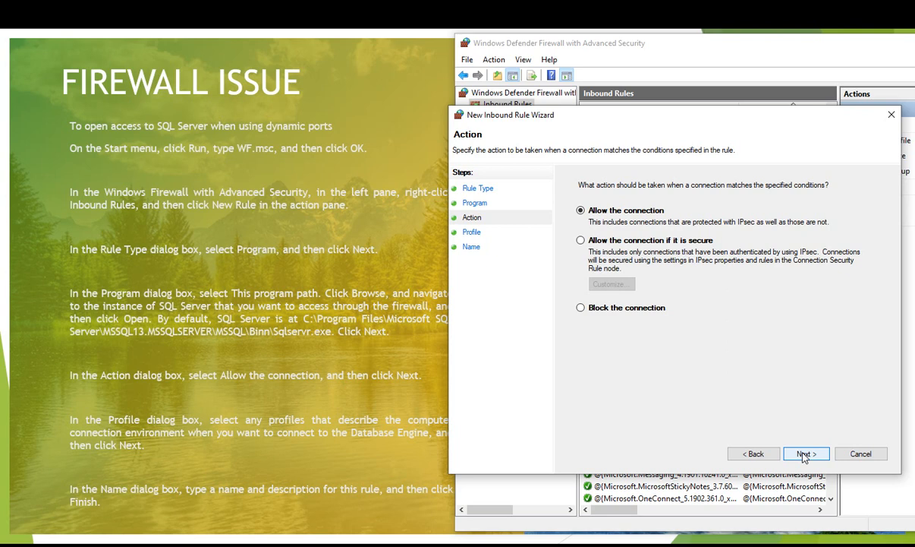
{"action": "left_click", "coordinate": [805, 453]}
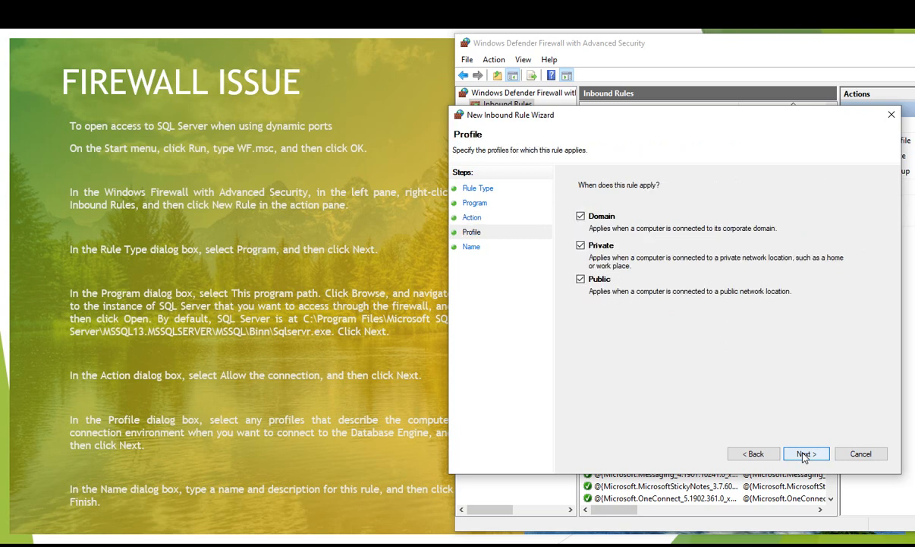
{"action": "mouse_move", "coordinate": [604, 228]}
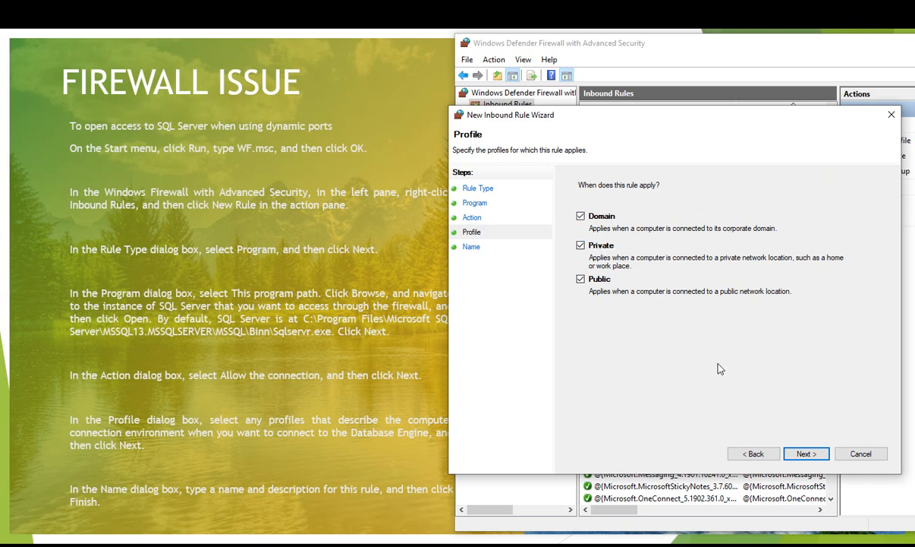
Name the rule MYdbRULE with a description and finish so it tops Inbound Rules.
{"action": "left_click", "coordinate": [806, 453]}
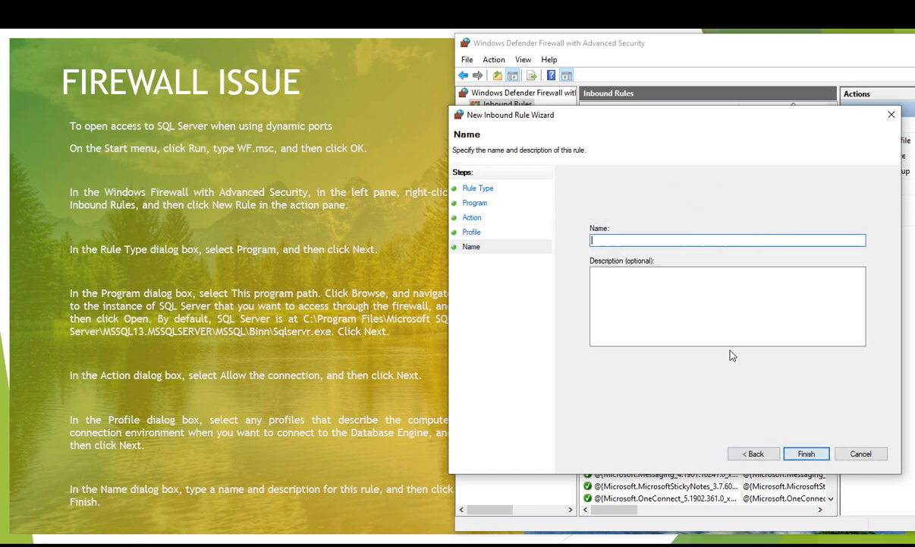
{"action": "mouse_move", "coordinate": [641, 252]}
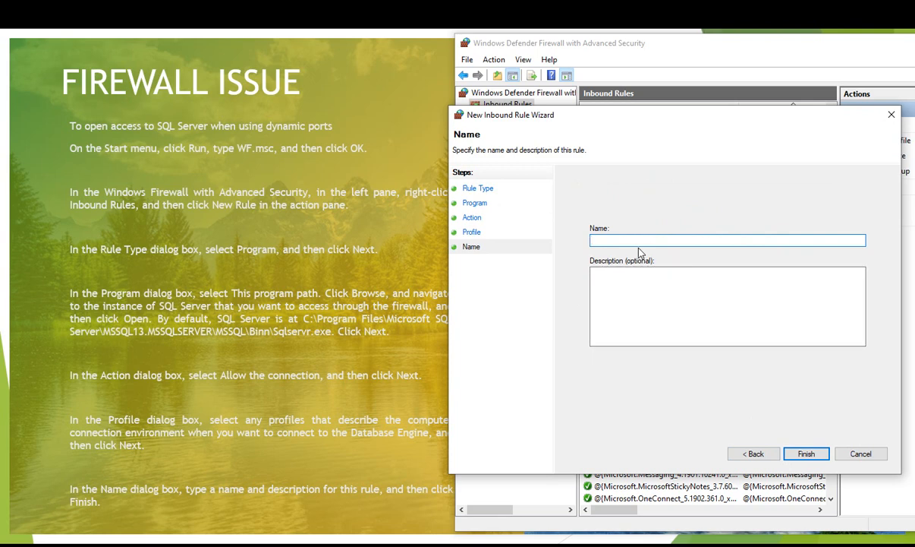
{"action": "type", "text": "MYdb"}
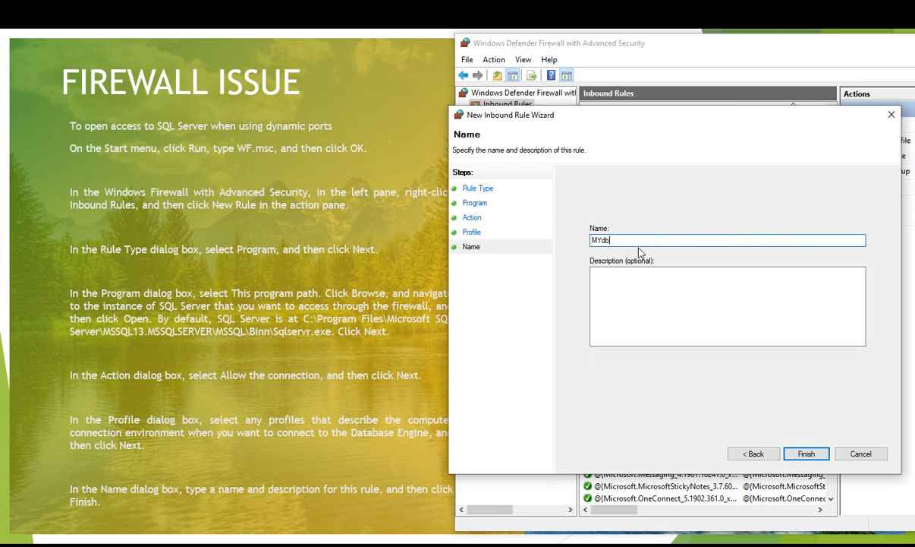
{"action": "type", "text": "SD"}
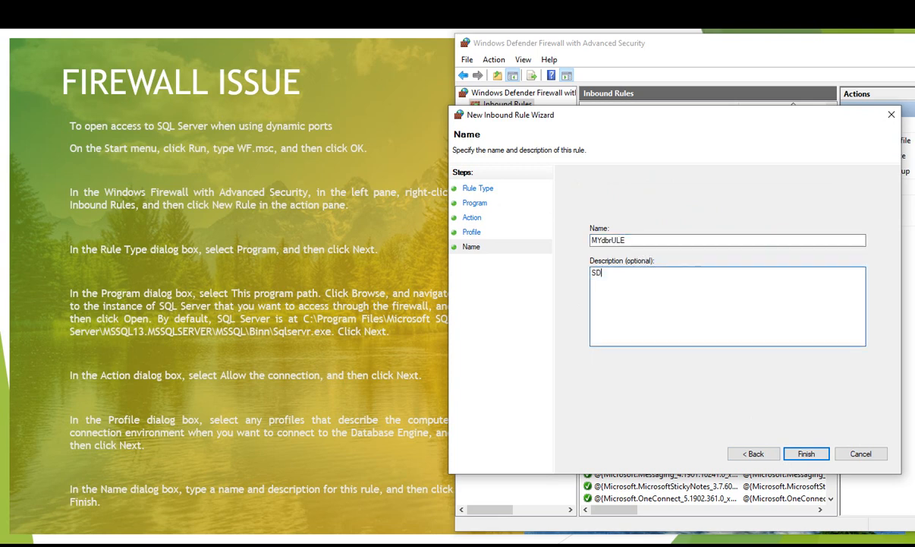
{"action": "type", "text": "FGSDF"}
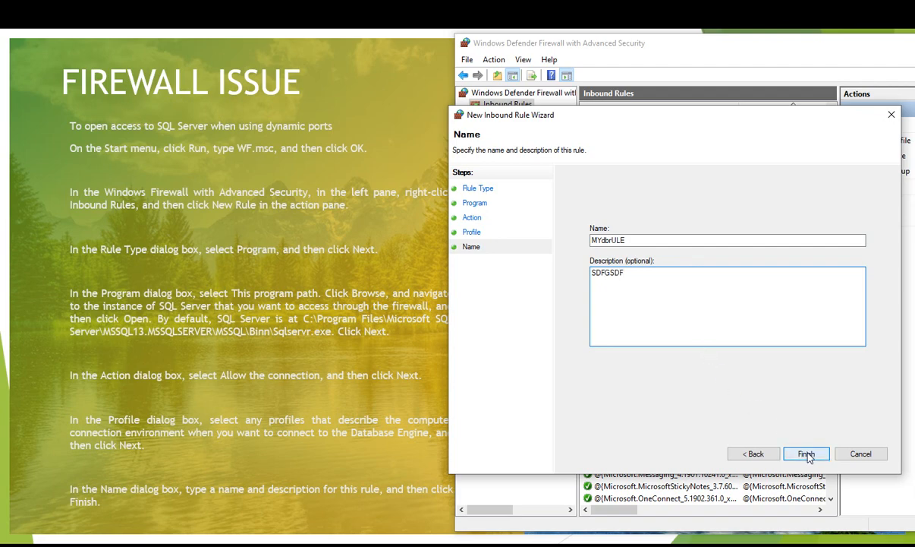
{"action": "left_click", "coordinate": [805, 453]}
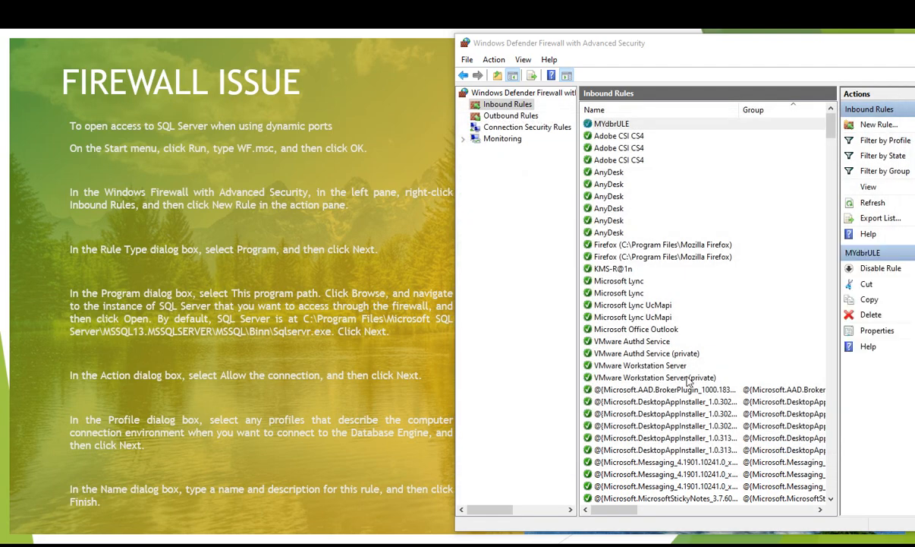